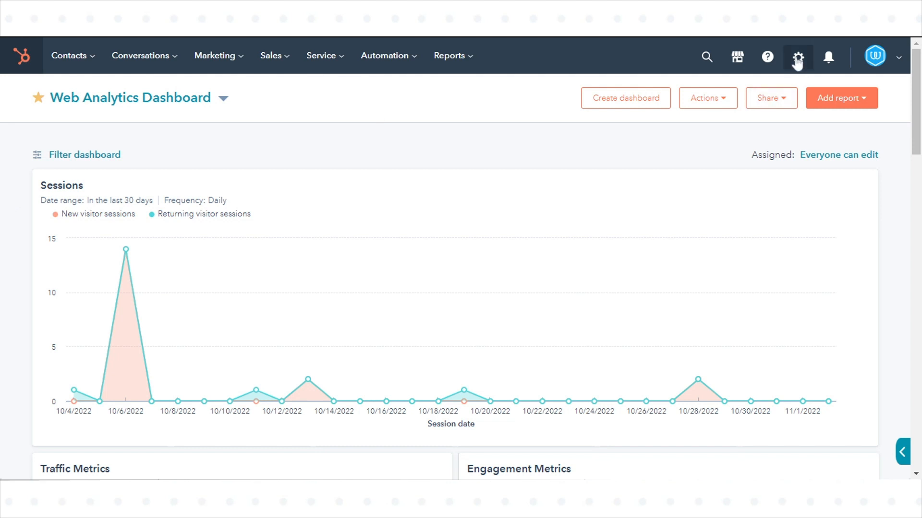
Open the Goals page from HubSpot's account settings gear
{"action": "left_click", "coordinate": [796, 57]}
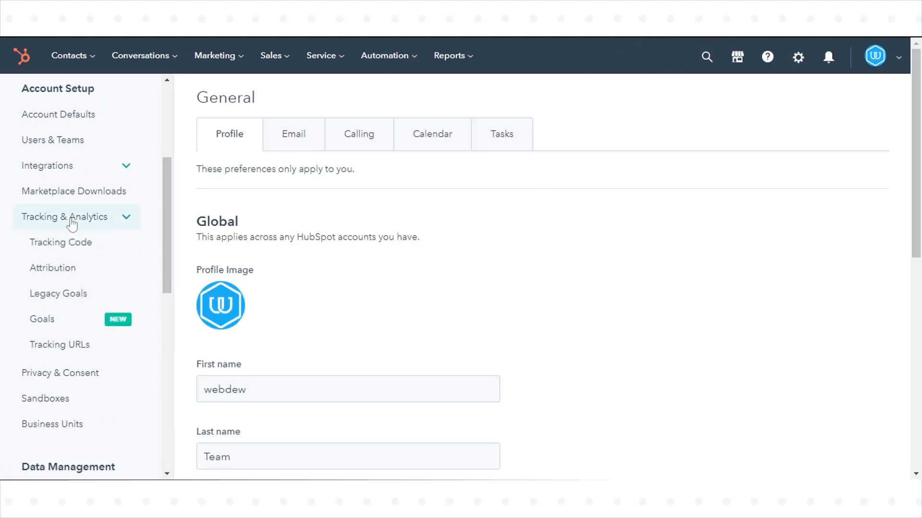
{"action": "mouse_move", "coordinate": [42, 319]}
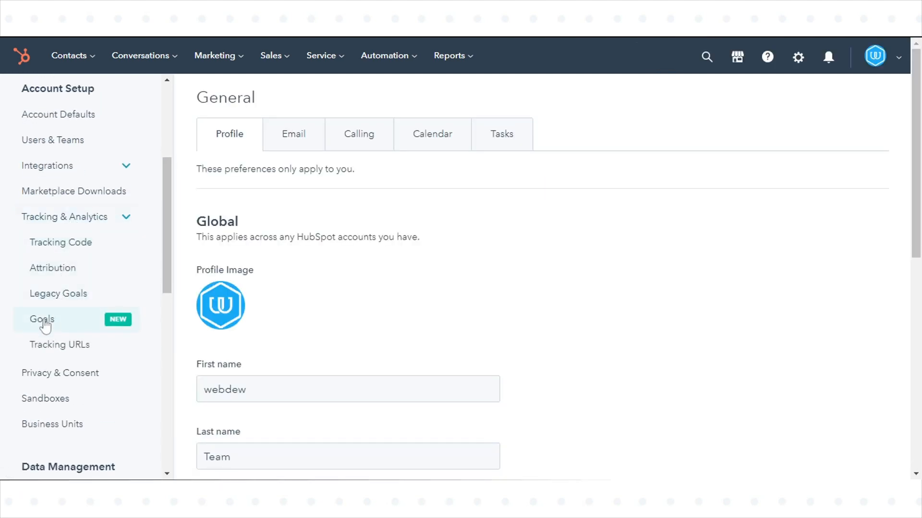
{"action": "left_click", "coordinate": [42, 319]}
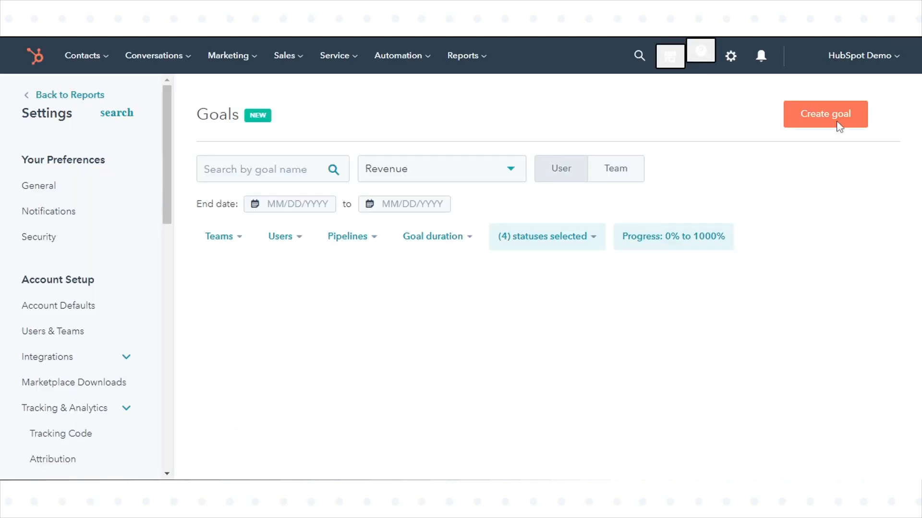
Start creating a new goal from a premade template
{"action": "left_click", "coordinate": [825, 114]}
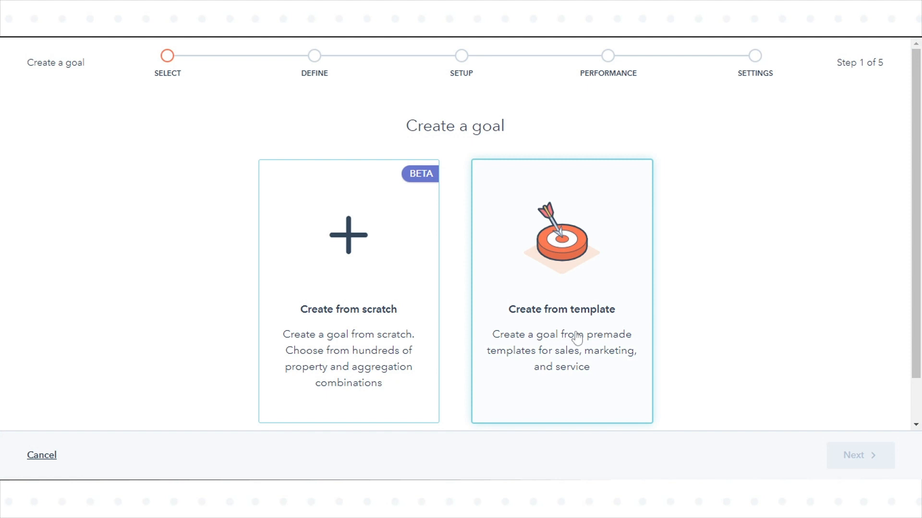
{"action": "left_click", "coordinate": [560, 291]}
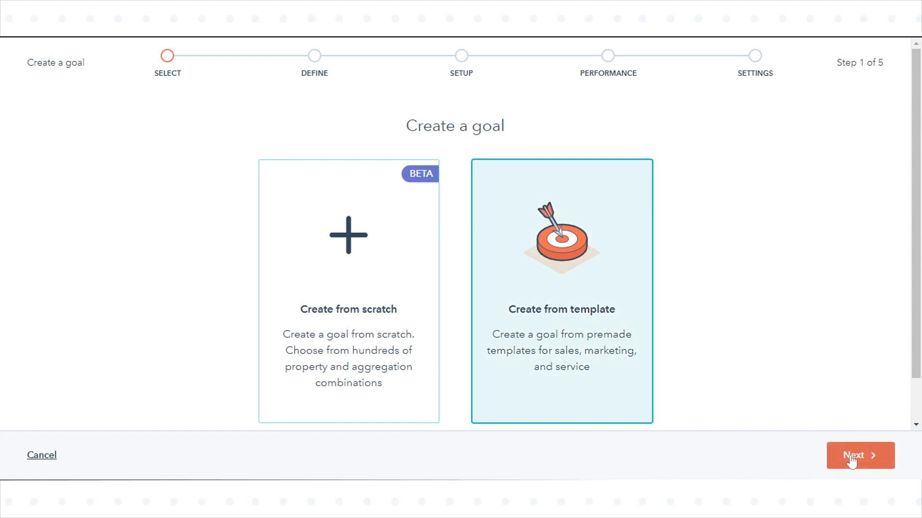
{"action": "left_click", "coordinate": [860, 455]}
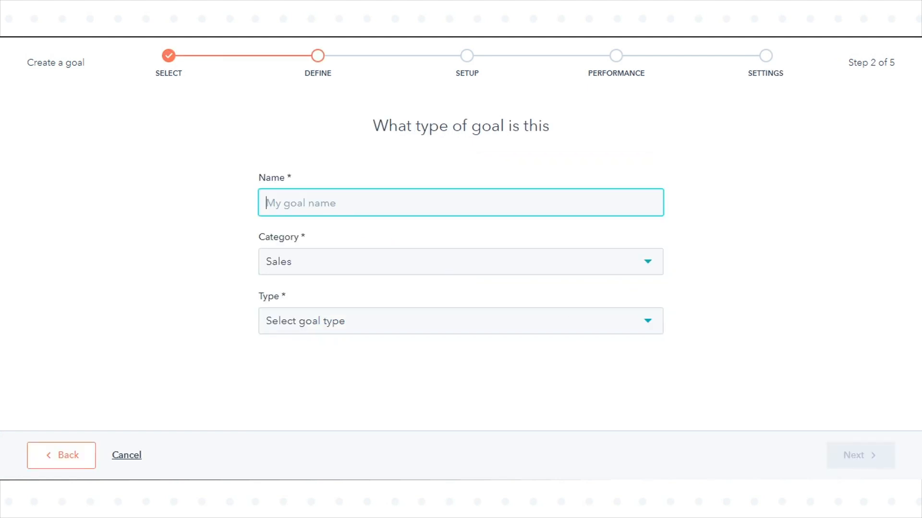
Name the goal 'Revenue Goals' with Sales category and Revenue type
{"action": "type", "text": "Reven"}
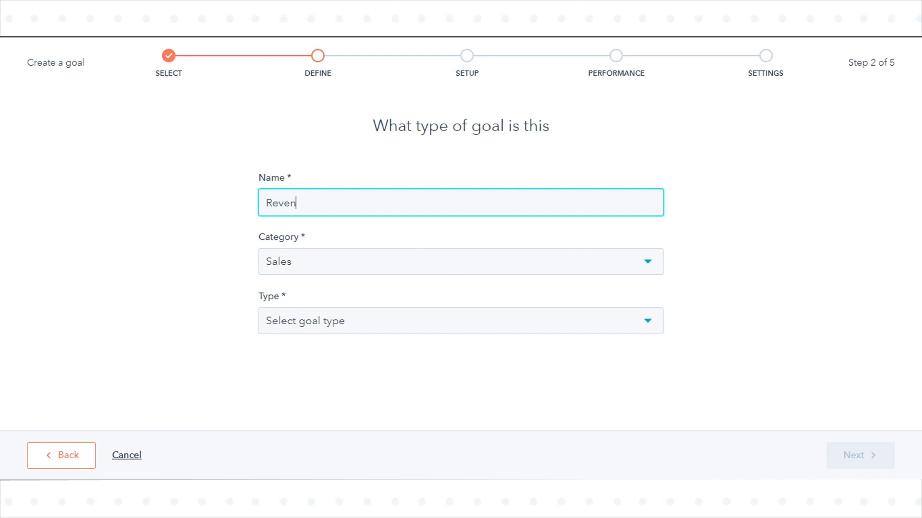
{"action": "type", "text": "ue G"}
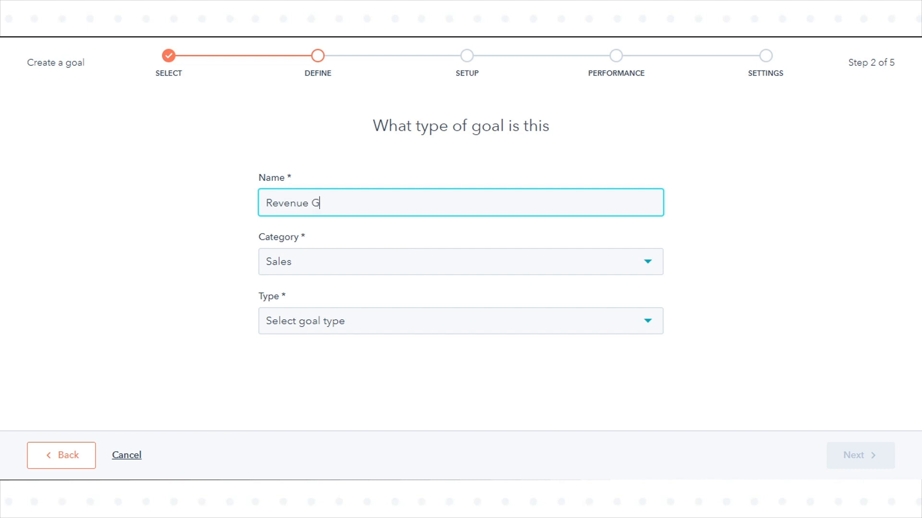
{"action": "type", "text": "oals"}
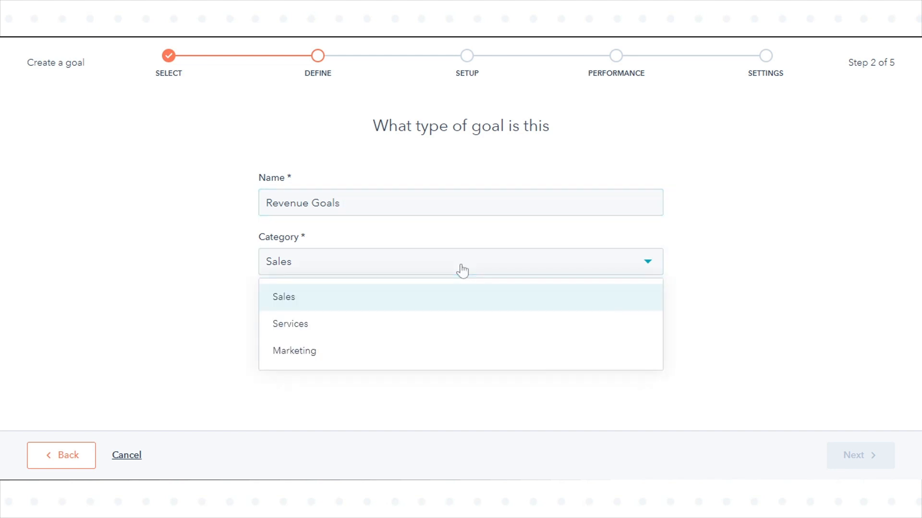
{"action": "left_click", "coordinate": [283, 296]}
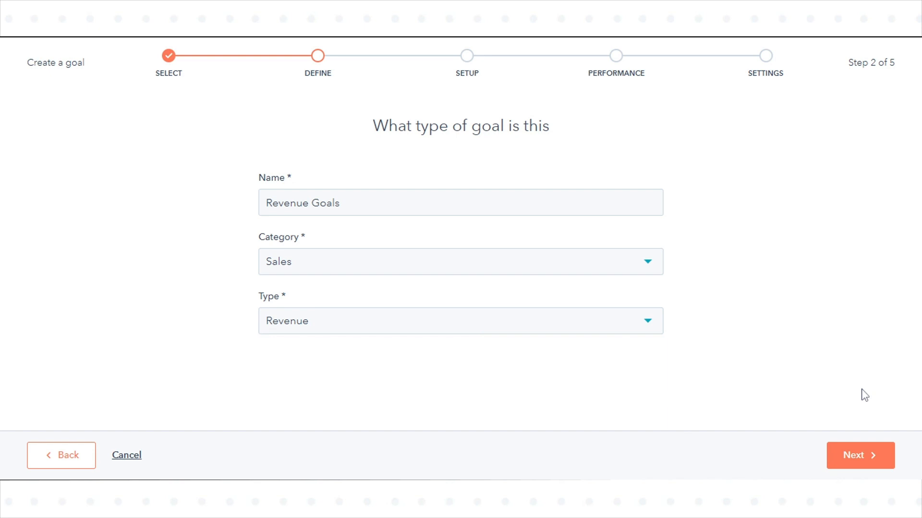
{"action": "left_click", "coordinate": [859, 455]}
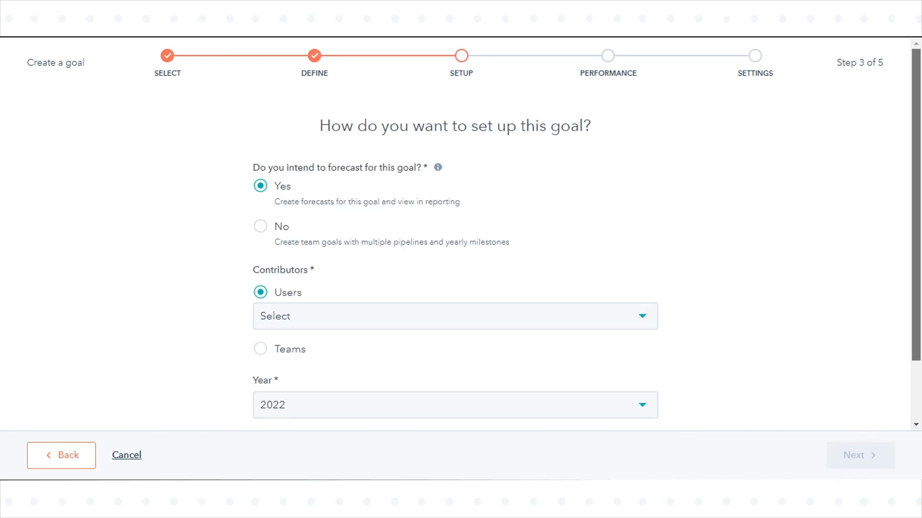
{"action": "scroll", "scroll_direction": "down", "scroll_amount": 3}
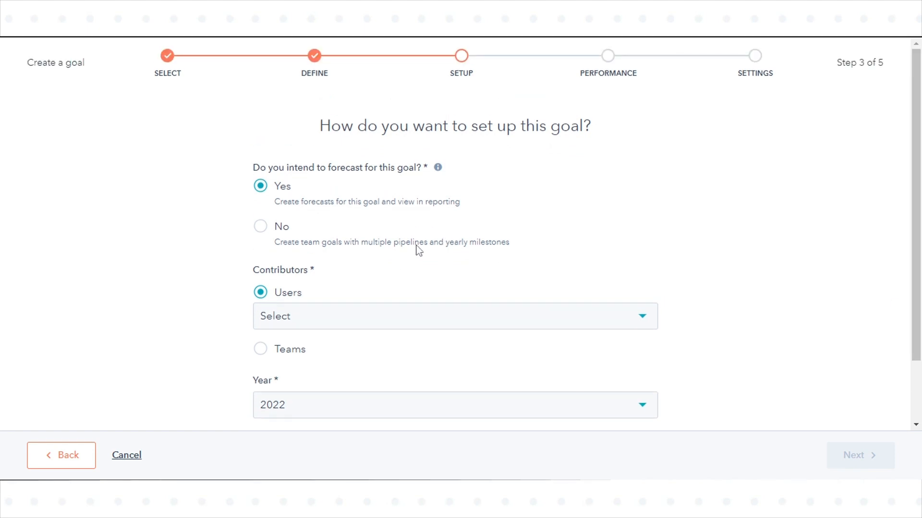
{"action": "left_click", "coordinate": [259, 226]}
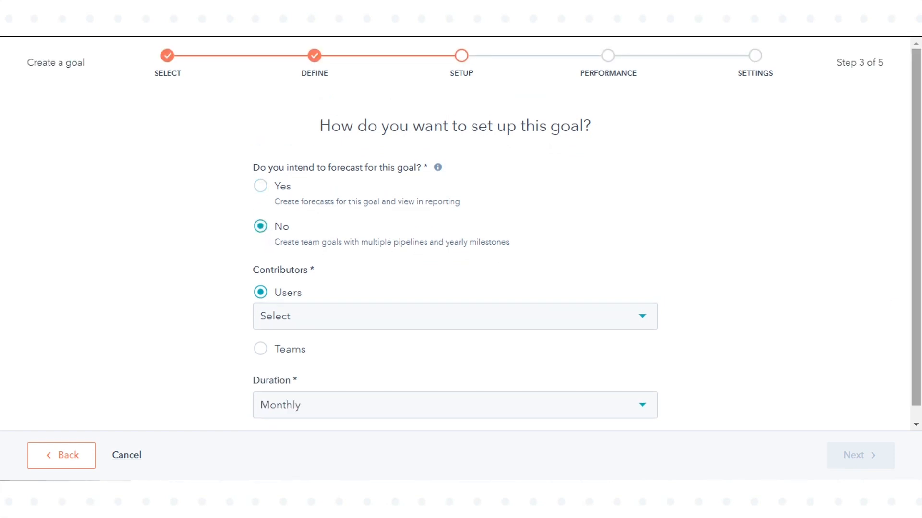
{"action": "scroll", "scroll_direction": "up", "scroll_amount": 3}
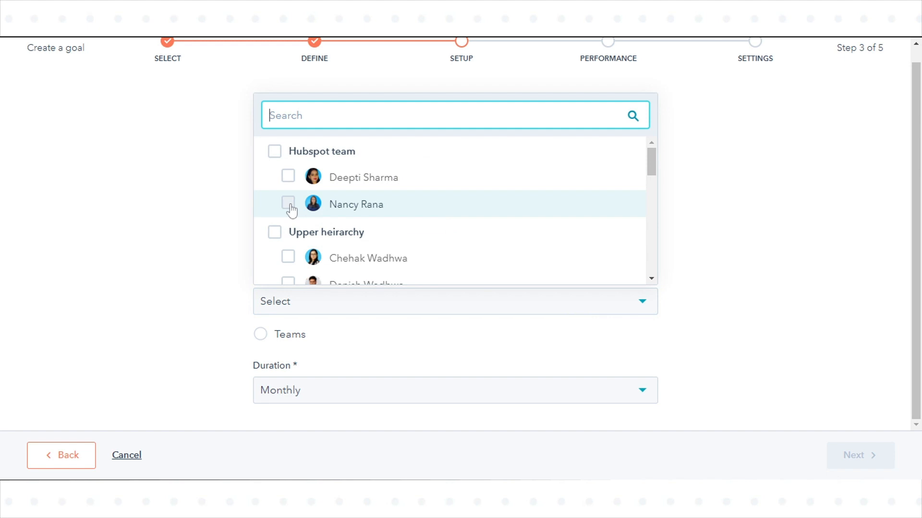
{"action": "left_click", "coordinate": [288, 204]}
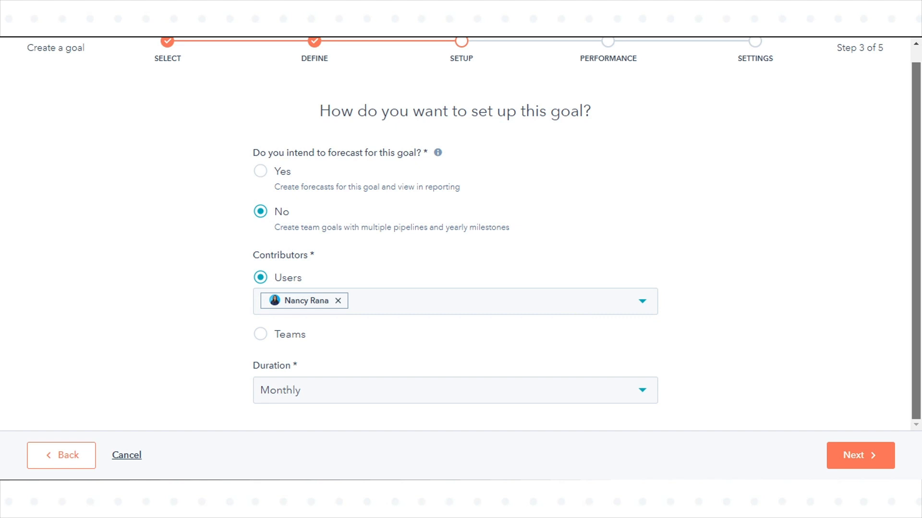
{"action": "mouse_move", "coordinate": [591, 430]}
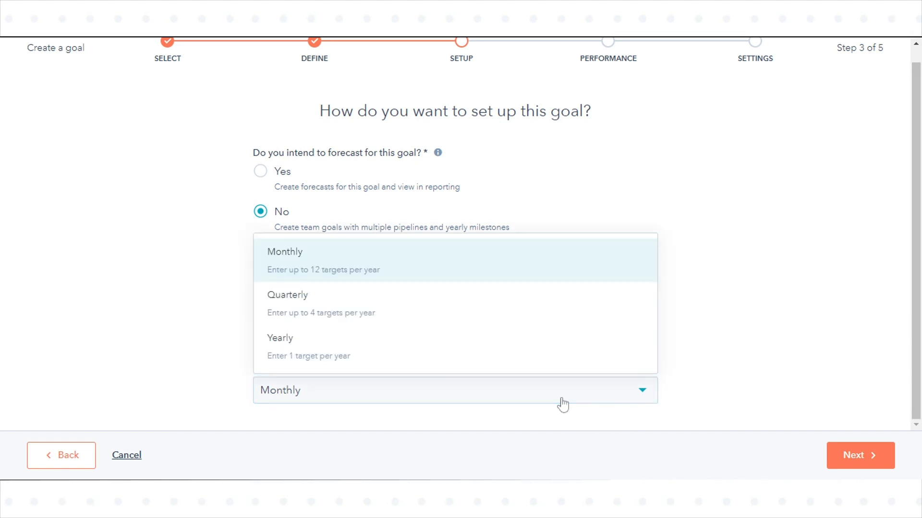
{"action": "left_click", "coordinate": [280, 338]}
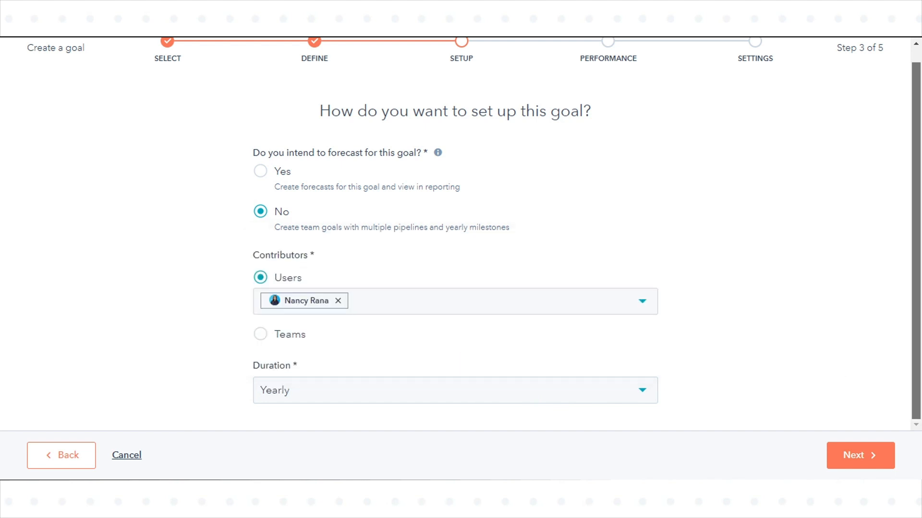
{"action": "mouse_move", "coordinate": [692, 425]}
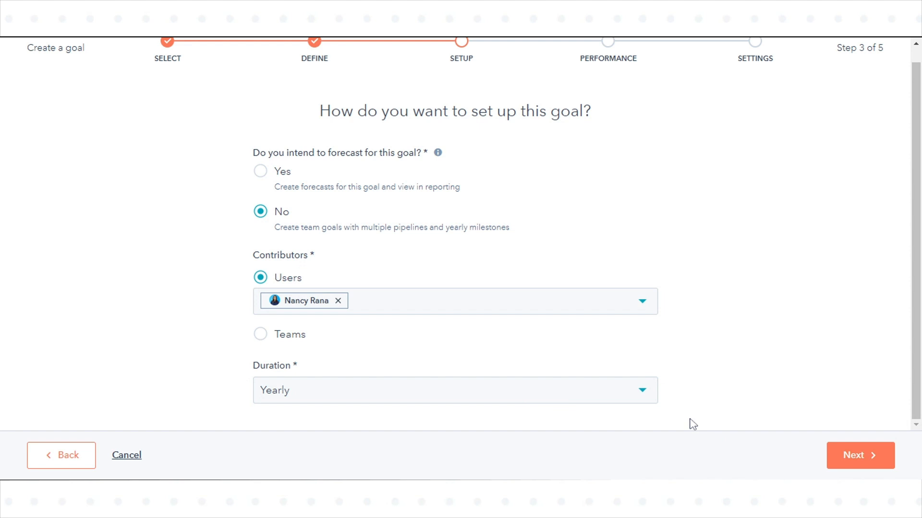
{"action": "mouse_move", "coordinate": [860, 455]}
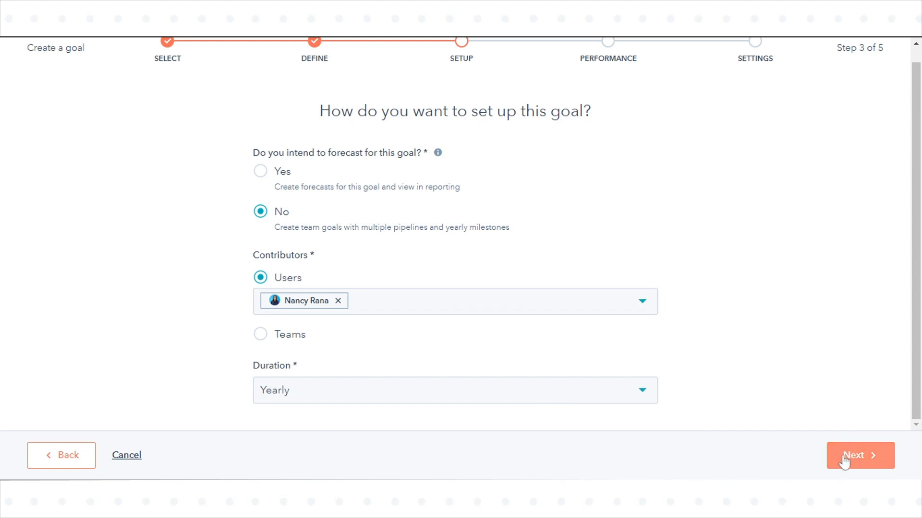
{"action": "left_click", "coordinate": [859, 455]}
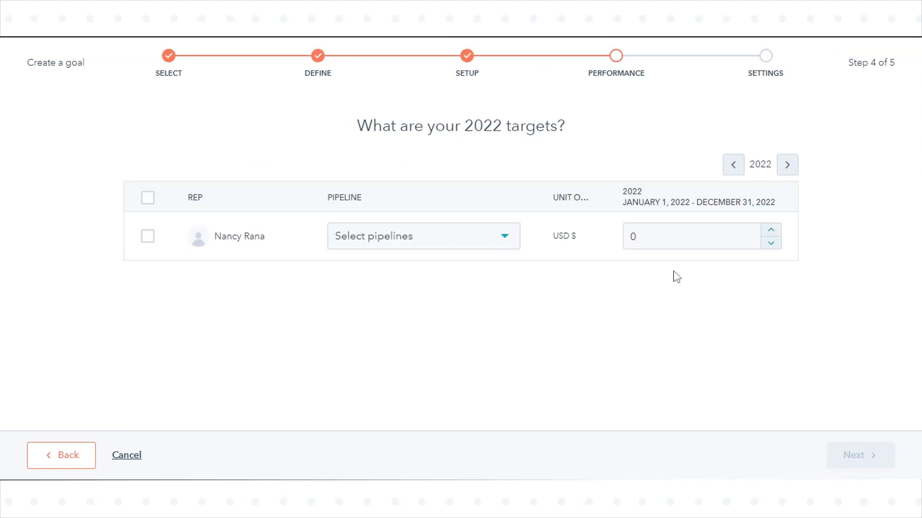
{"action": "left_click", "coordinate": [693, 236]}
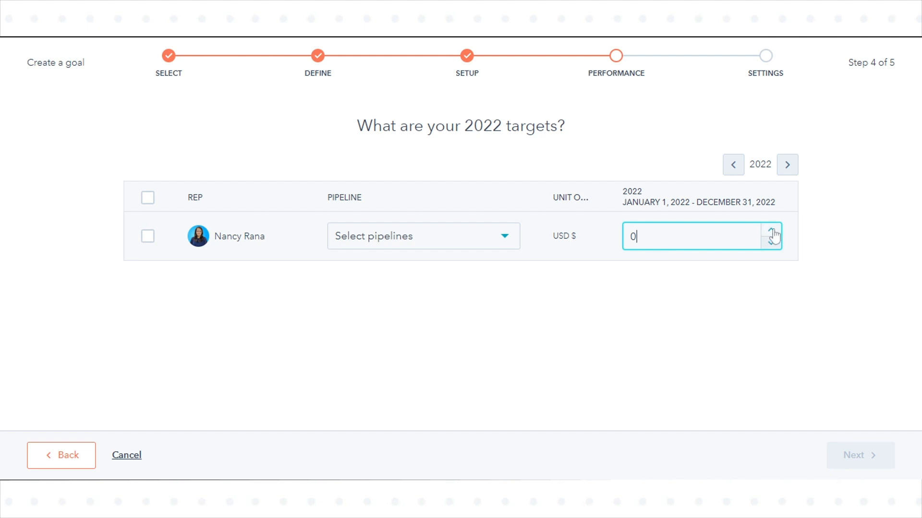
{"action": "left_click", "coordinate": [422, 235]}
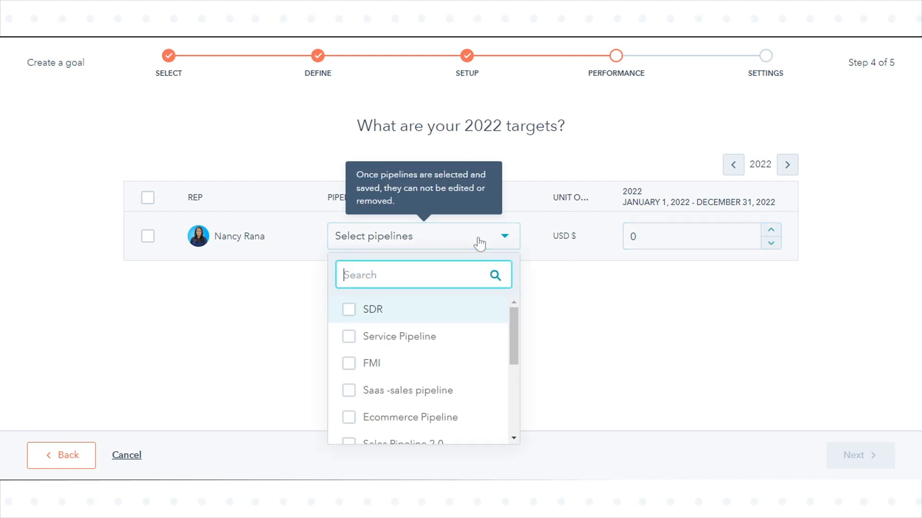
{"action": "scroll", "scroll_direction": "down", "scroll_amount": 3}
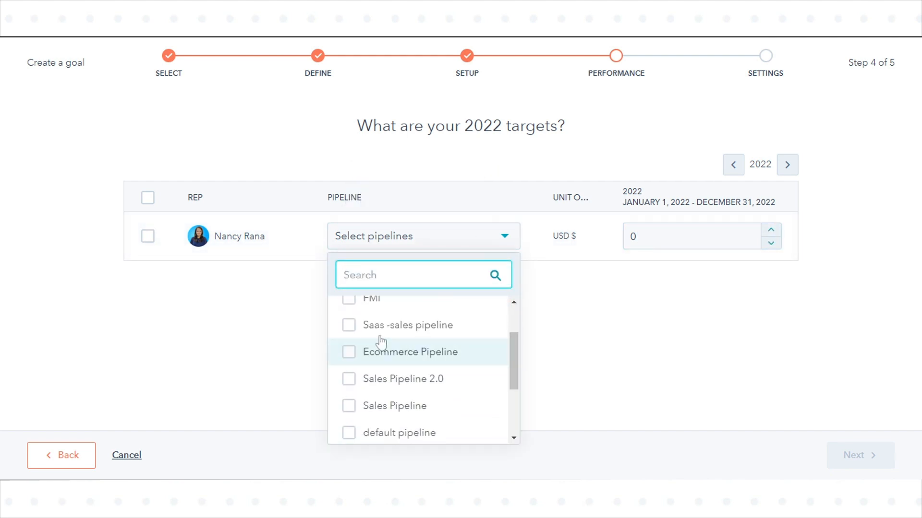
{"action": "left_click", "coordinate": [410, 352]}
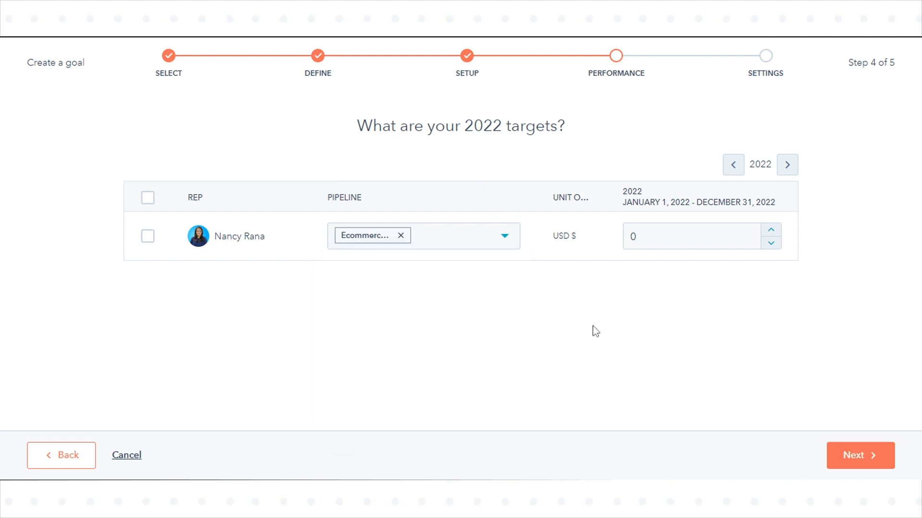
{"action": "left_click", "coordinate": [691, 236]}
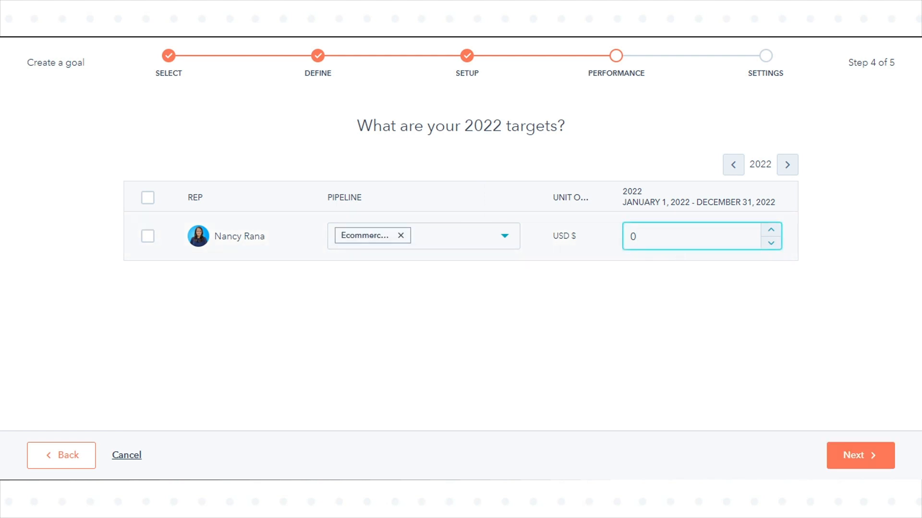
{"action": "type", "text": "1000"}
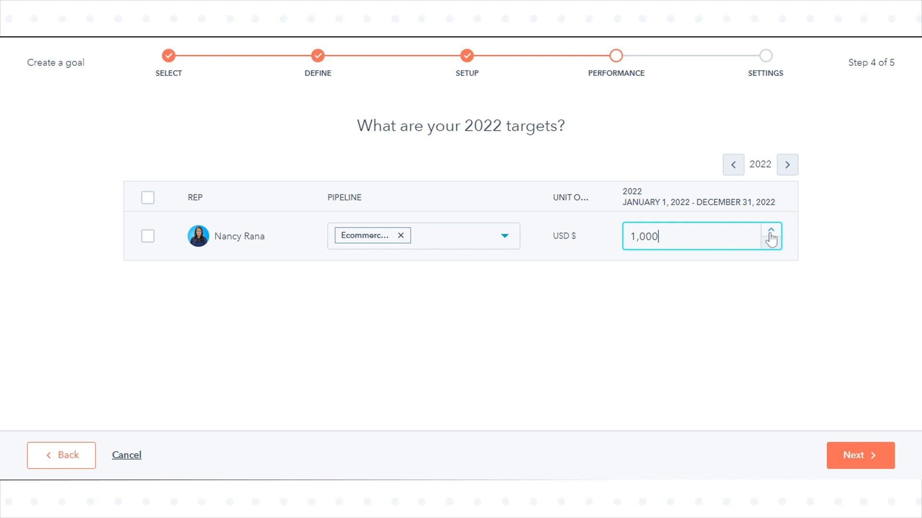
{"action": "left_click", "coordinate": [770, 230]}
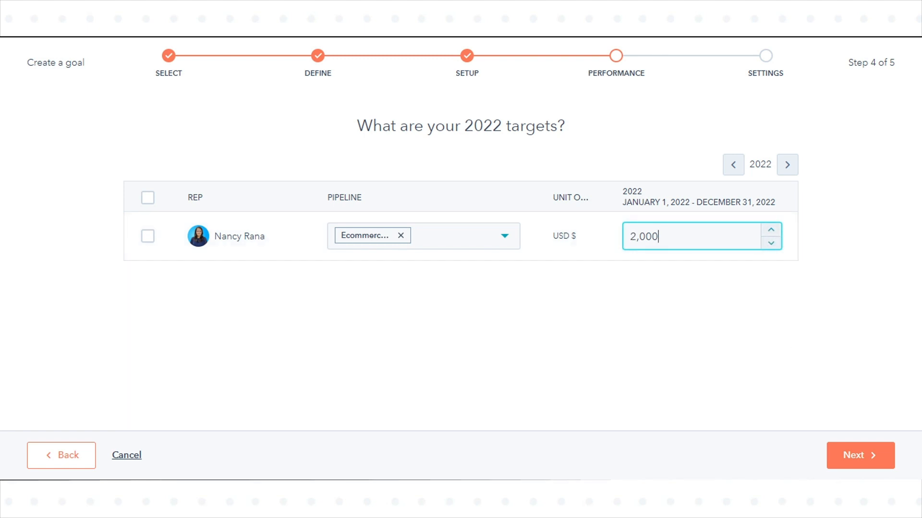
{"action": "left_click", "coordinate": [860, 456]}
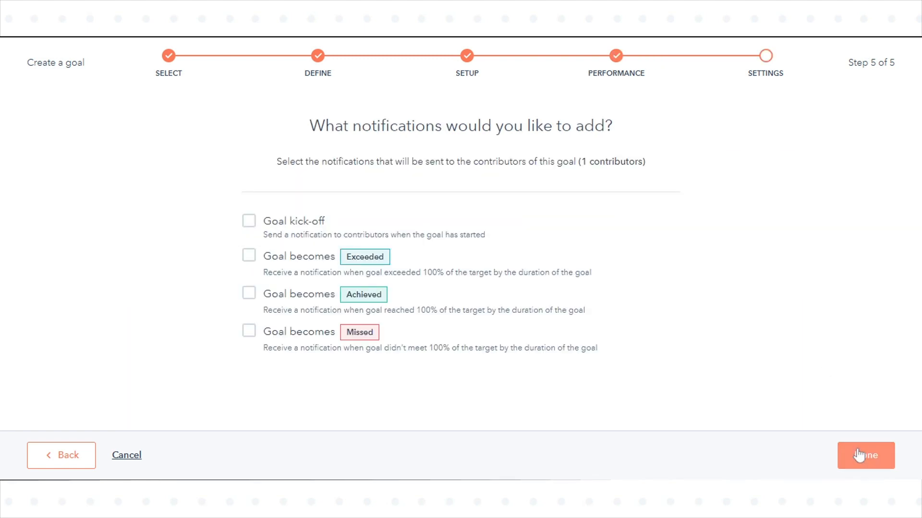
{"action": "mouse_move", "coordinate": [256, 258]}
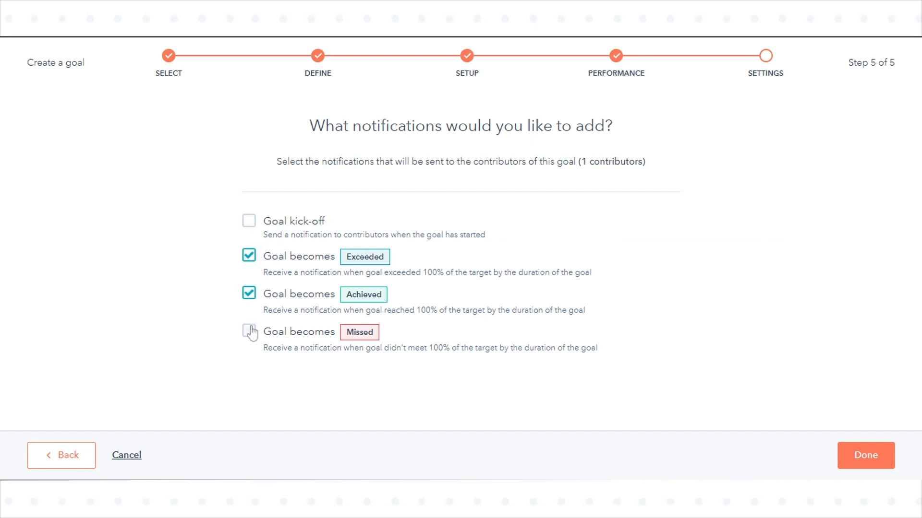
Enable Exceeded, Achieved and Missed goal notifications and finish the goal
{"action": "left_click", "coordinate": [248, 331]}
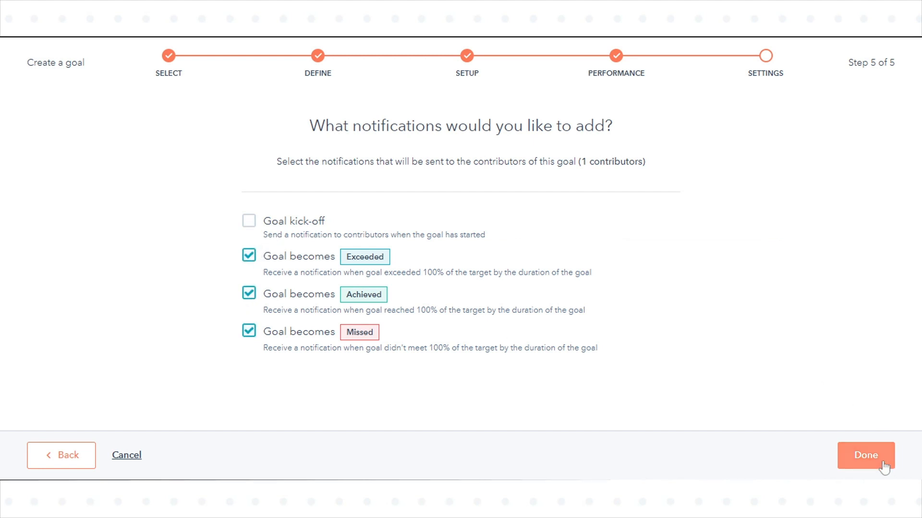
{"action": "left_click", "coordinate": [865, 455]}
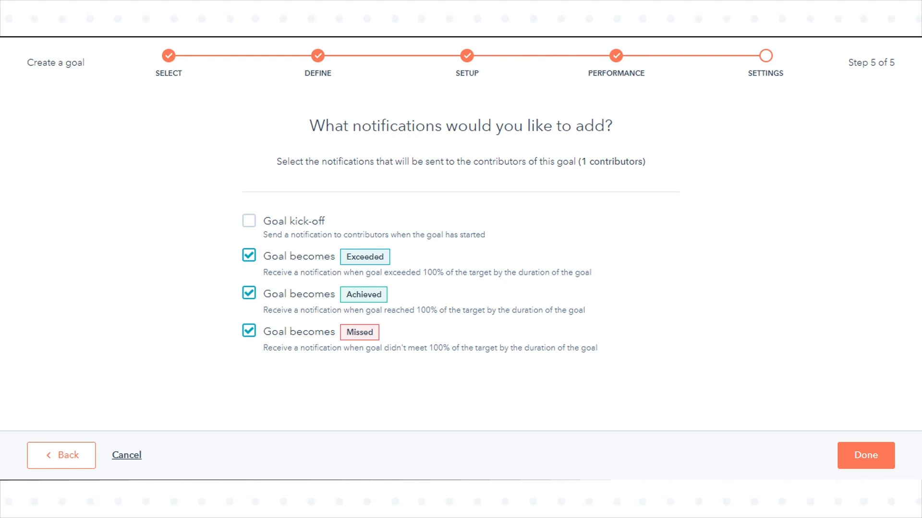
{"action": "left_click", "coordinate": [864, 455]}
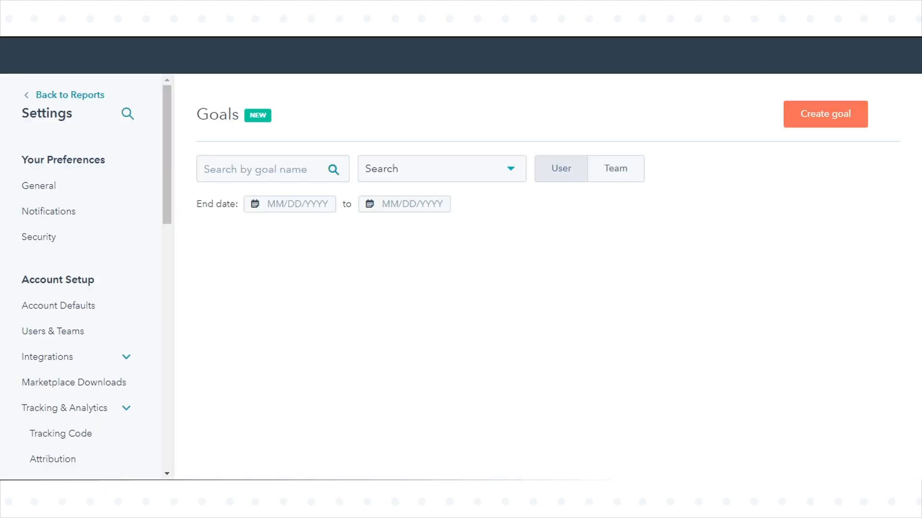
{"action": "left_click", "coordinate": [440, 168]}
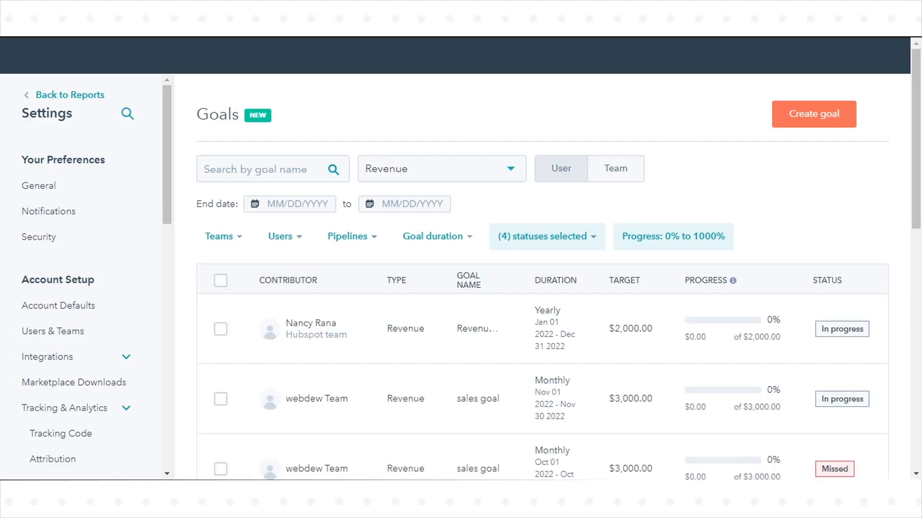
{"action": "mouse_move", "coordinate": [316, 399]}
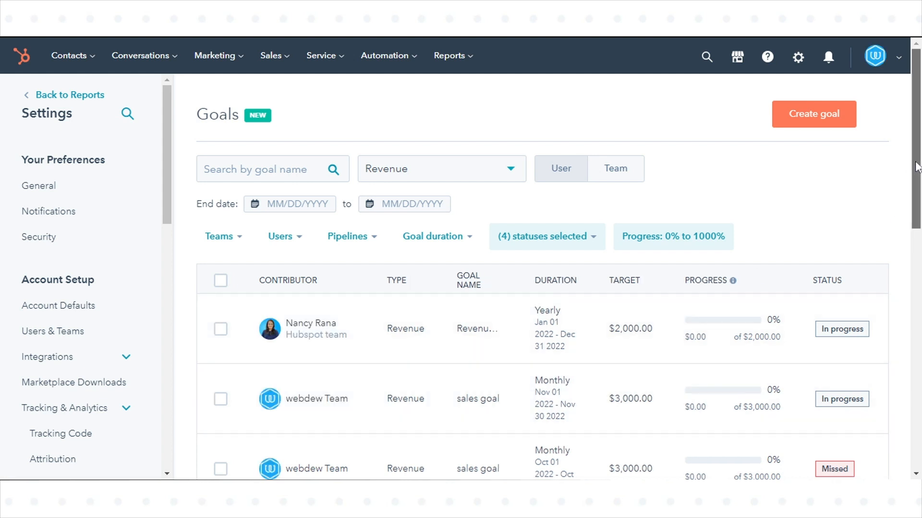
{"action": "scroll", "scroll_direction": "down", "scroll_amount": 3}
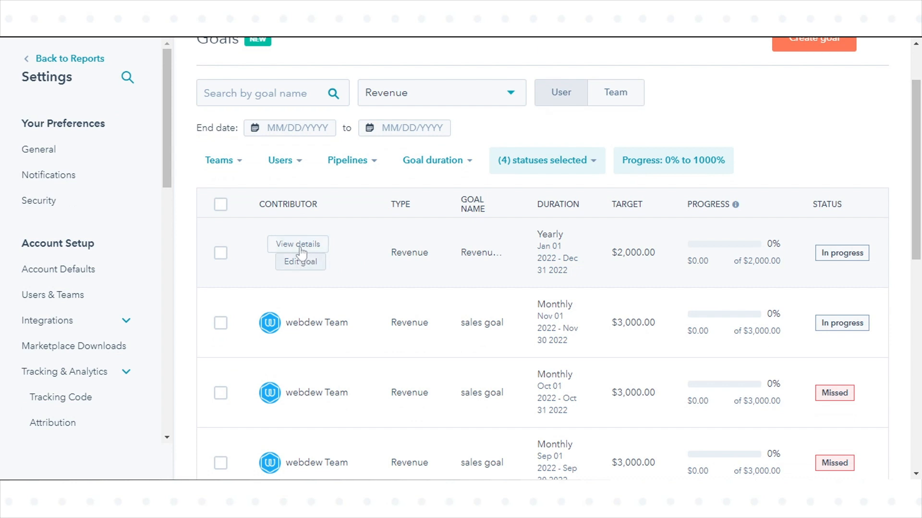
{"action": "mouse_move", "coordinate": [304, 322]}
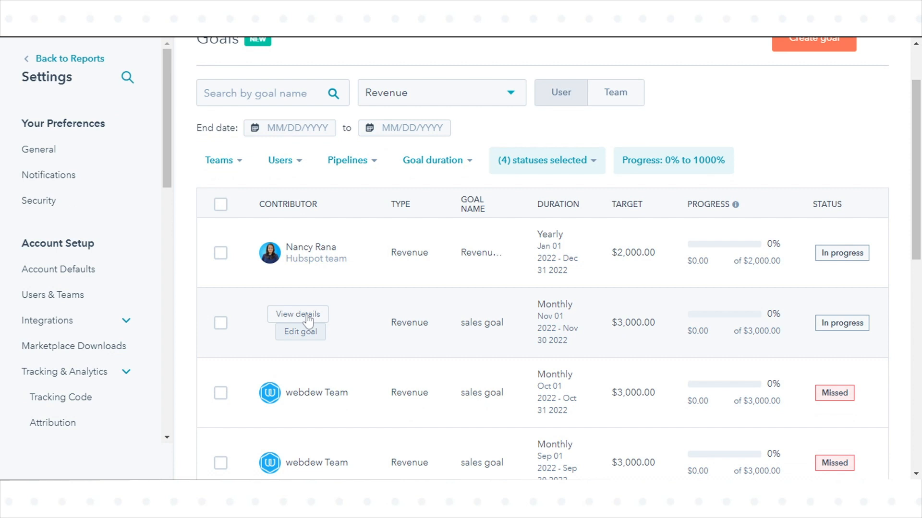
{"action": "left_click", "coordinate": [297, 314]}
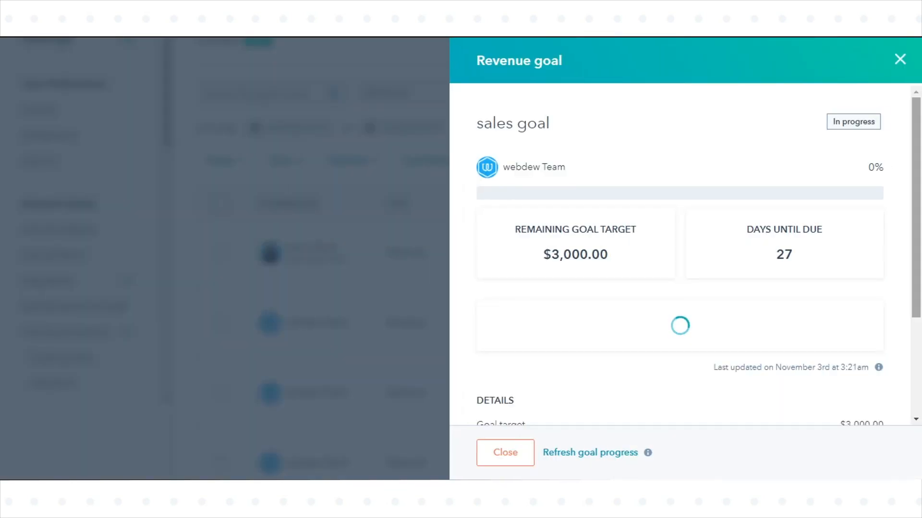
Close the monthly sales goal's details and its edit form without changes
{"action": "scroll", "scroll_direction": "down", "scroll_amount": 3}
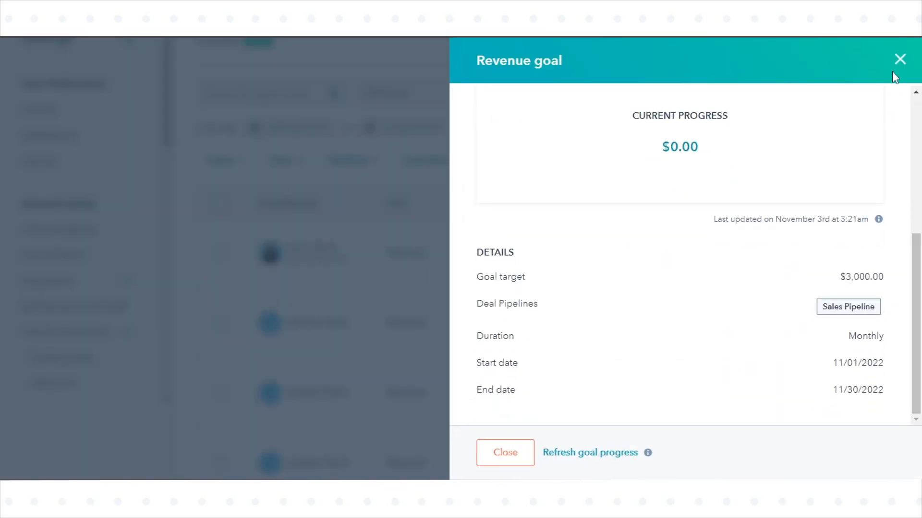
{"action": "left_click", "coordinate": [899, 59]}
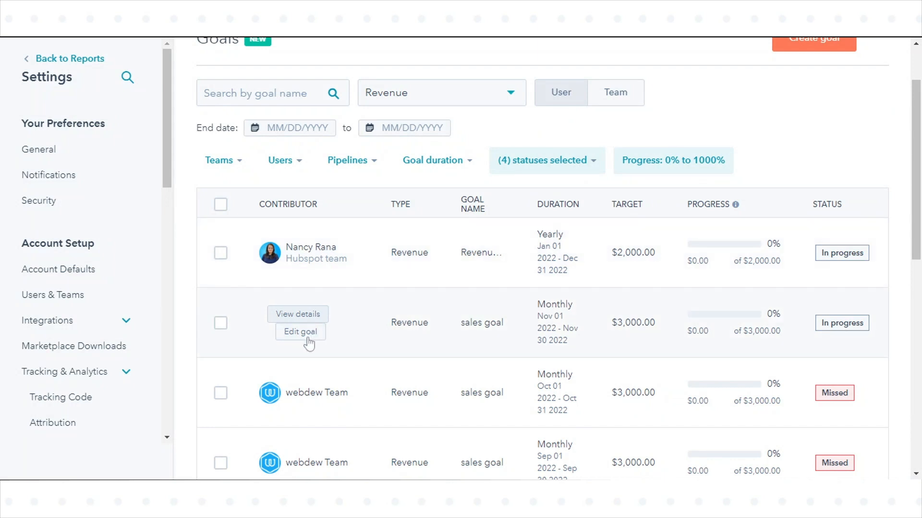
{"action": "left_click", "coordinate": [299, 332]}
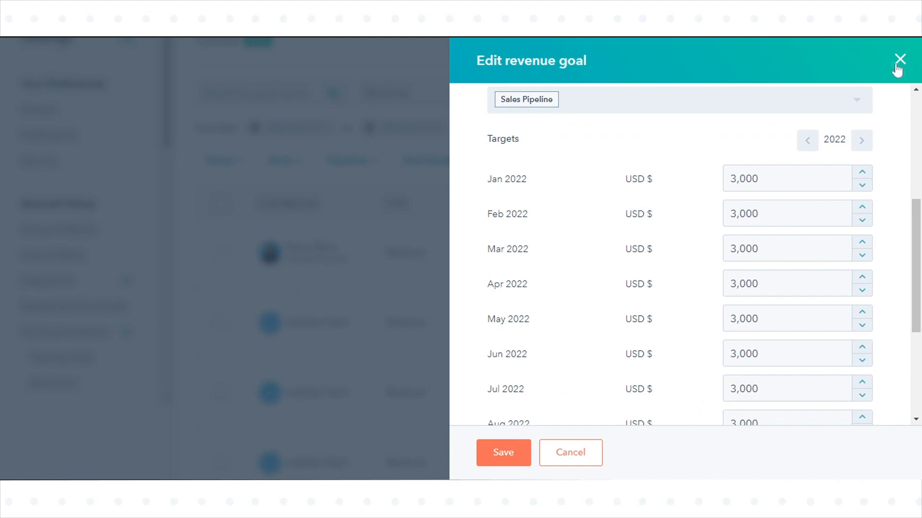
{"action": "left_click", "coordinate": [898, 58]}
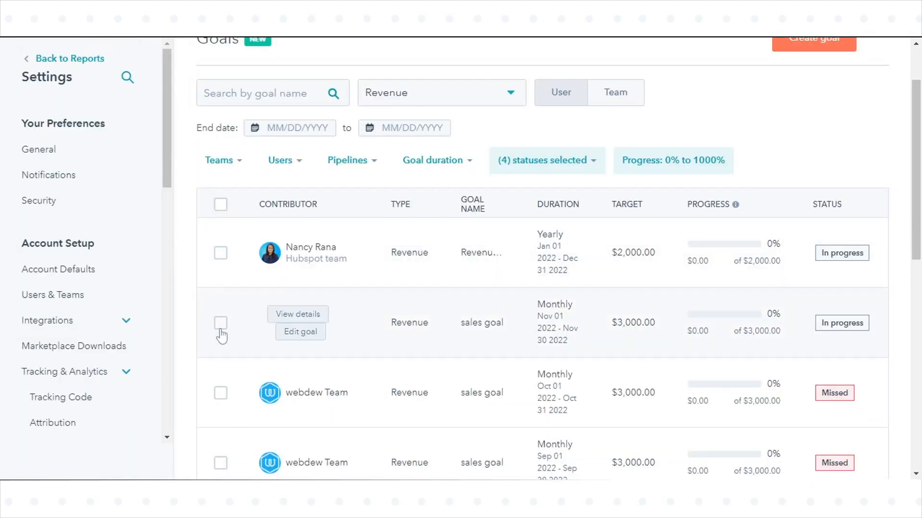
{"action": "left_click", "coordinate": [220, 322]}
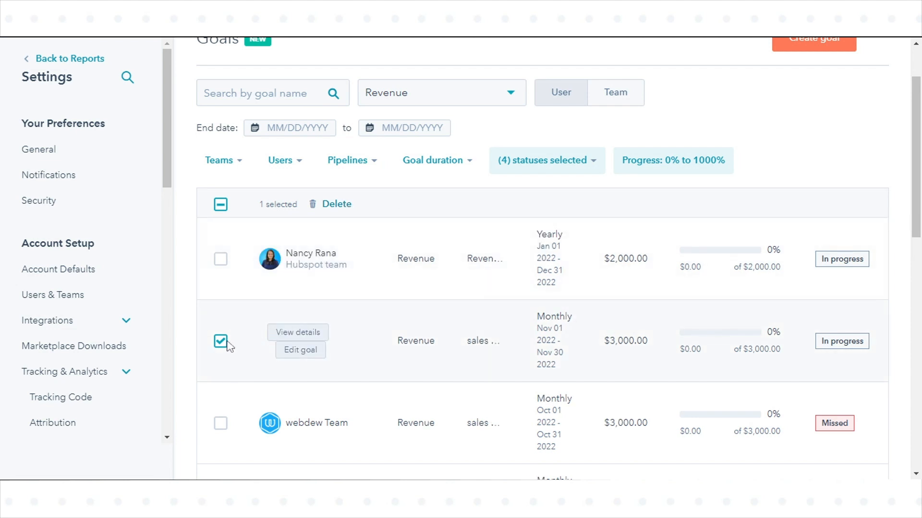
{"action": "left_click", "coordinate": [221, 341]}
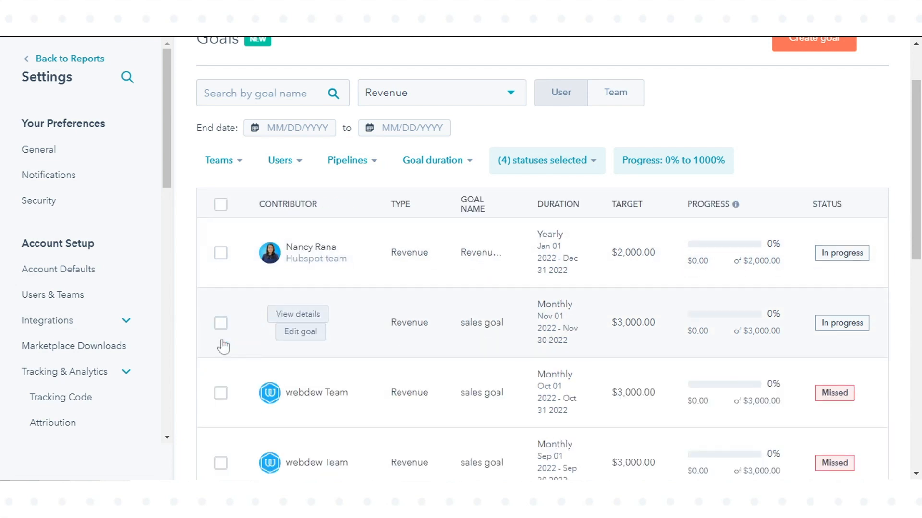